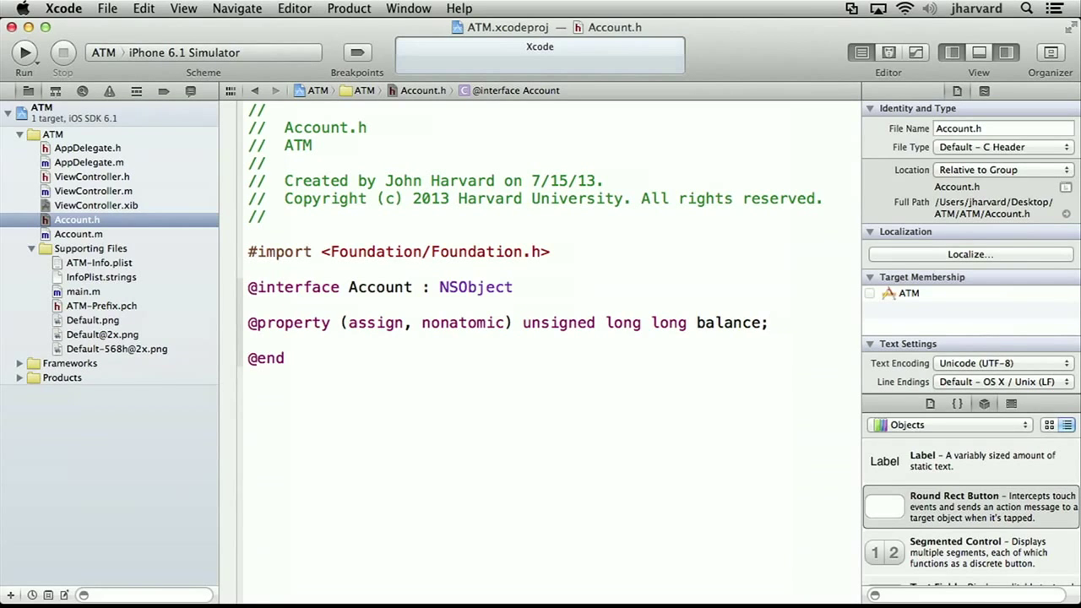
Switch from Account.h to the Account.m implementation file in the navigator
{"action": "left_click", "coordinate": [767, 322]}
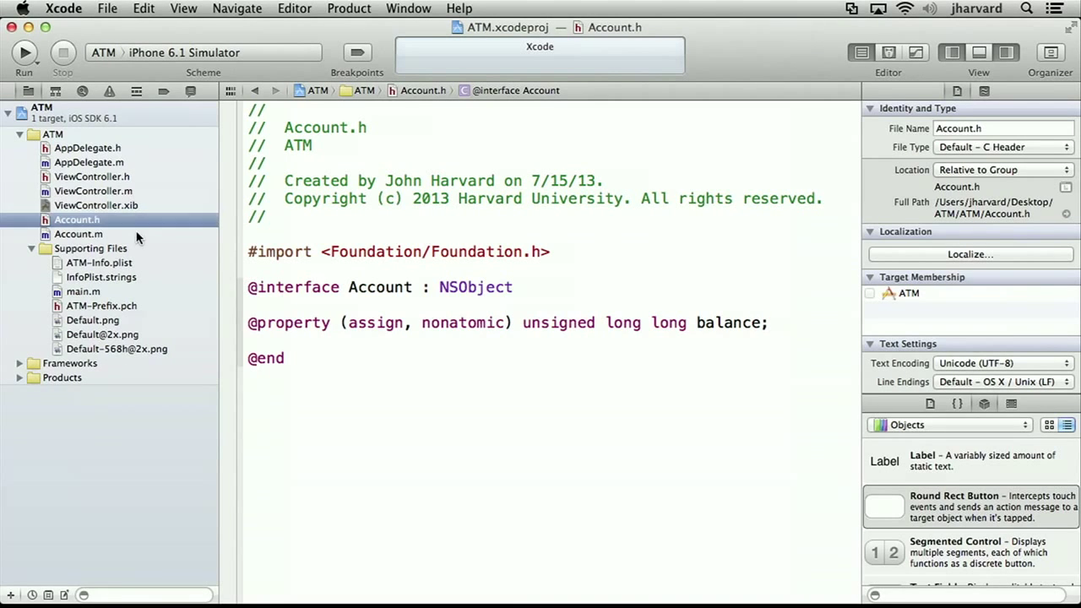
{"action": "left_click", "coordinate": [77, 233]}
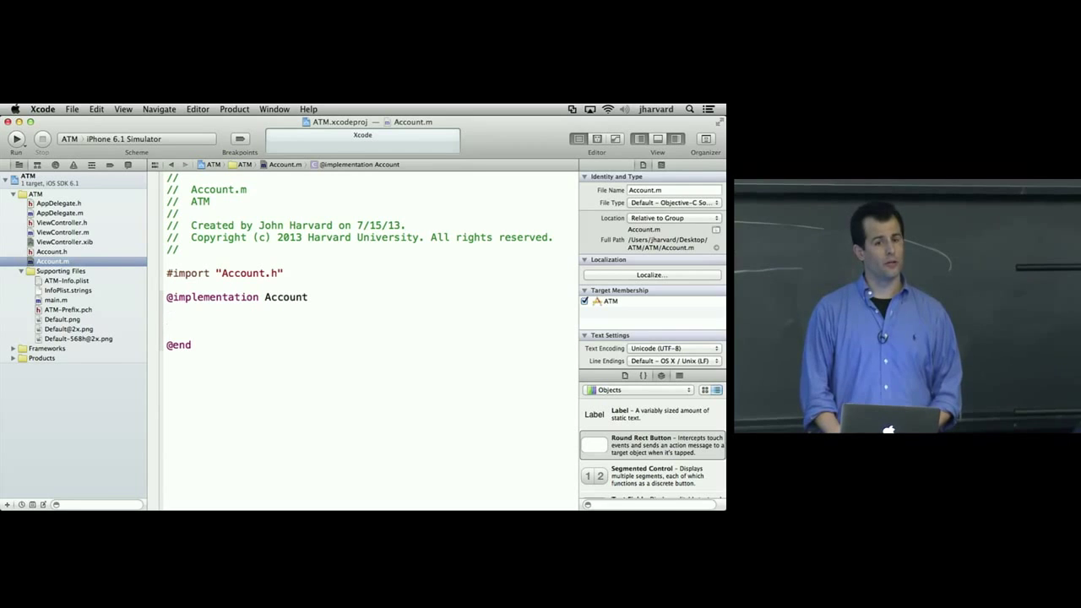
{"action": "left_click", "coordinate": [169, 319]}
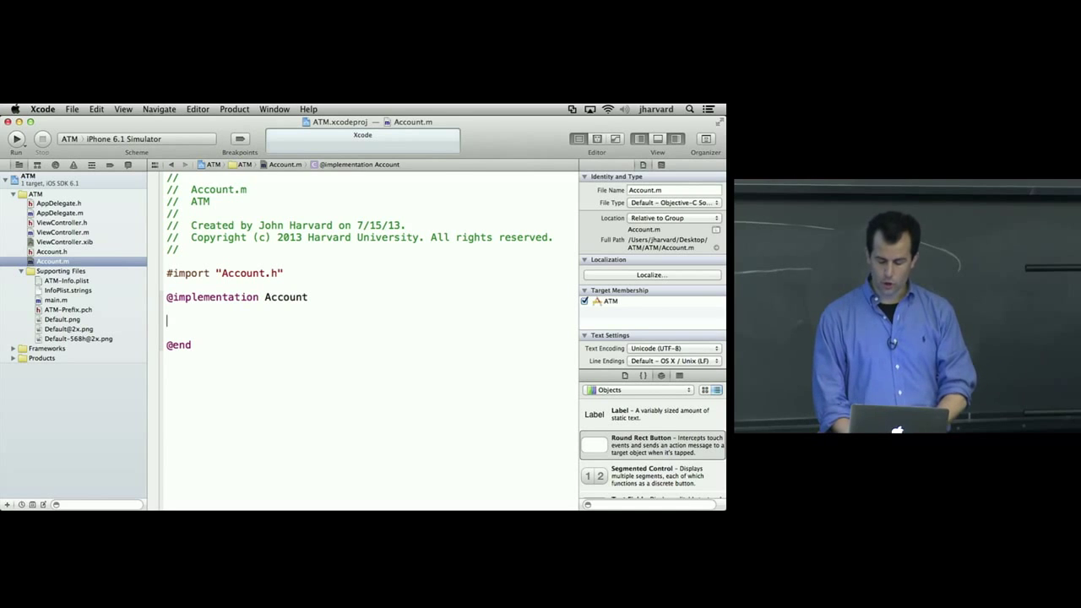
{"action": "type", "text": "- (id)"}
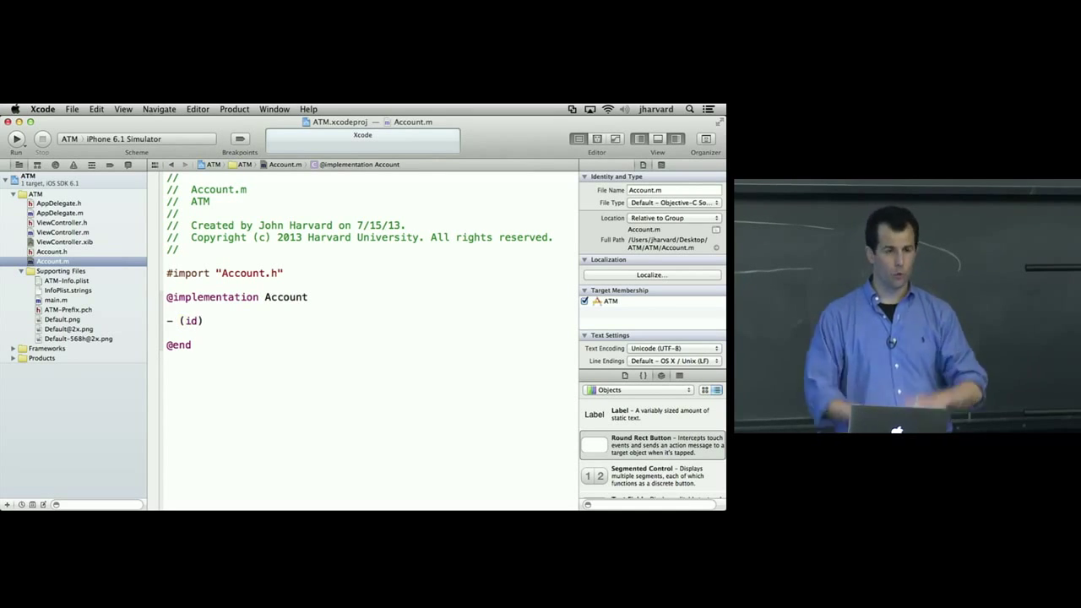
{"action": "type", "text": "in"}
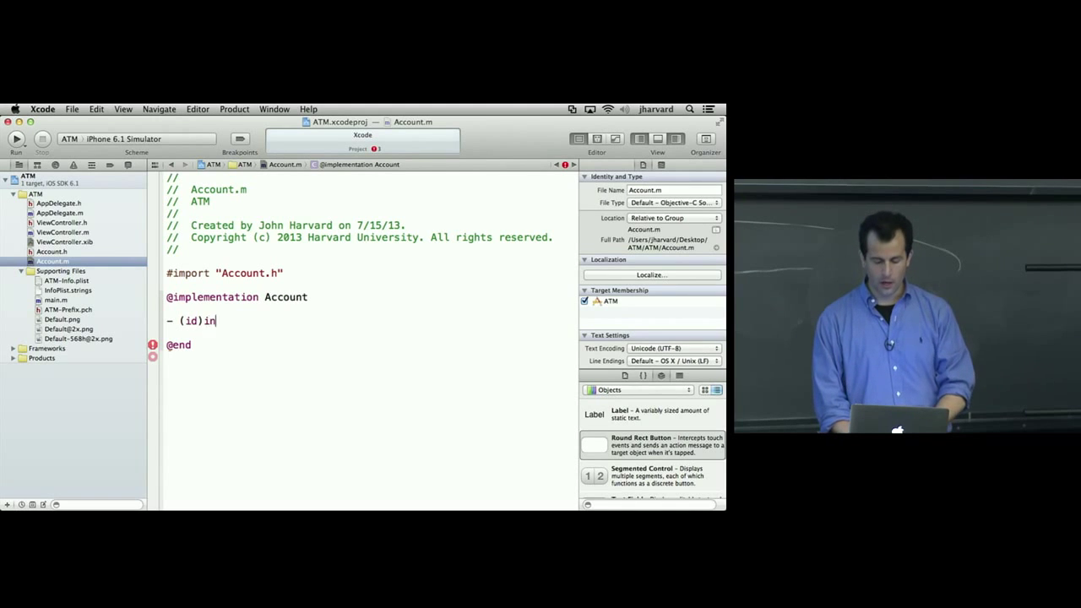
{"action": "type", "text": "it"}
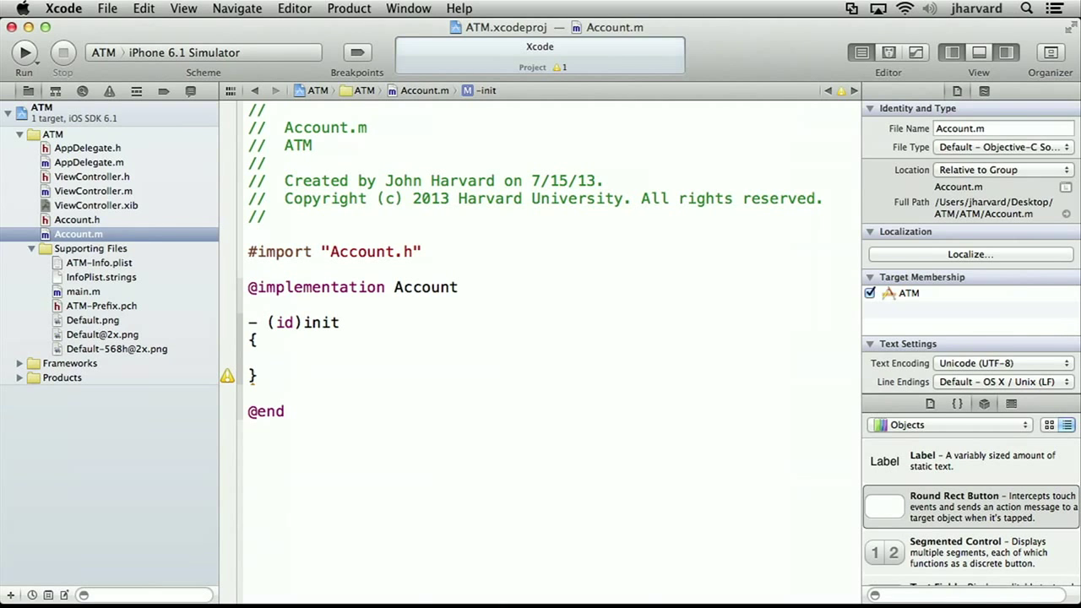
Begin init with if (self = [super init]) { guarding the body
{"action": "left_click", "coordinate": [286, 358]}
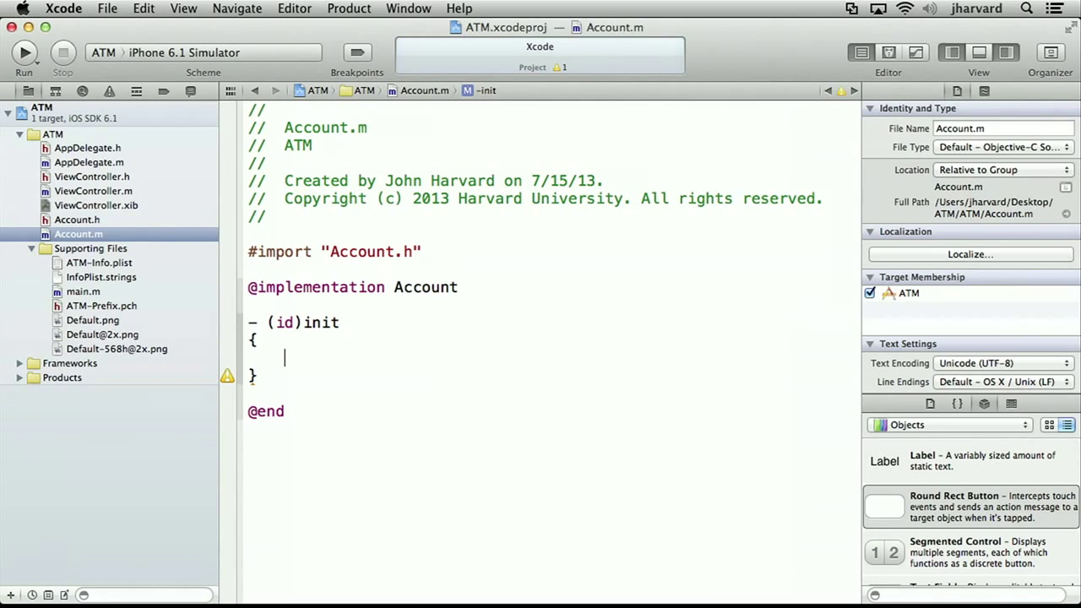
{"action": "type", "text": "if (sel"}
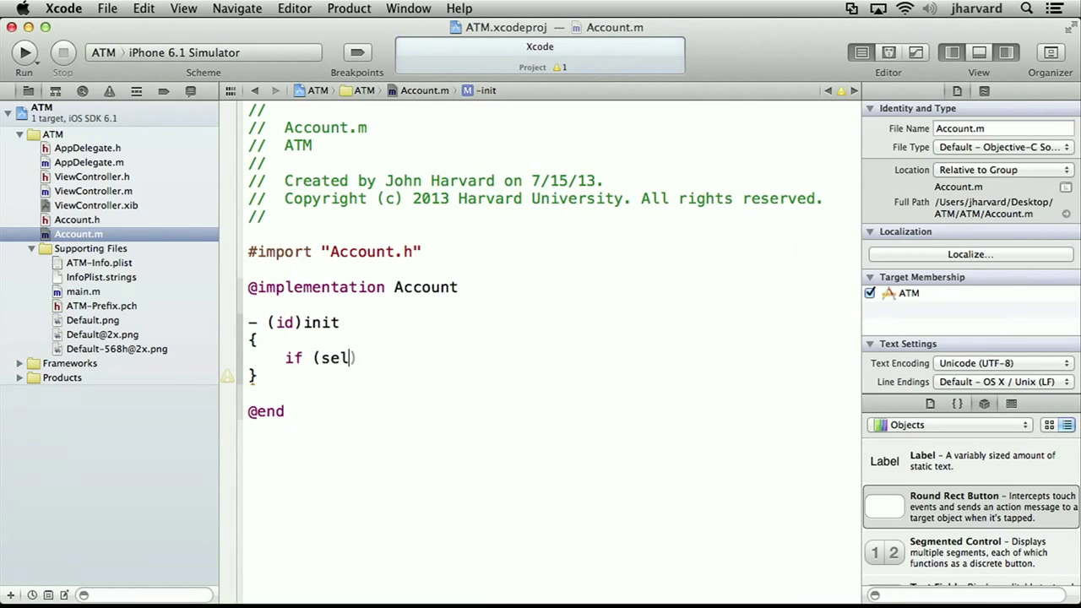
{"action": "type", "text": "f = [super init"}
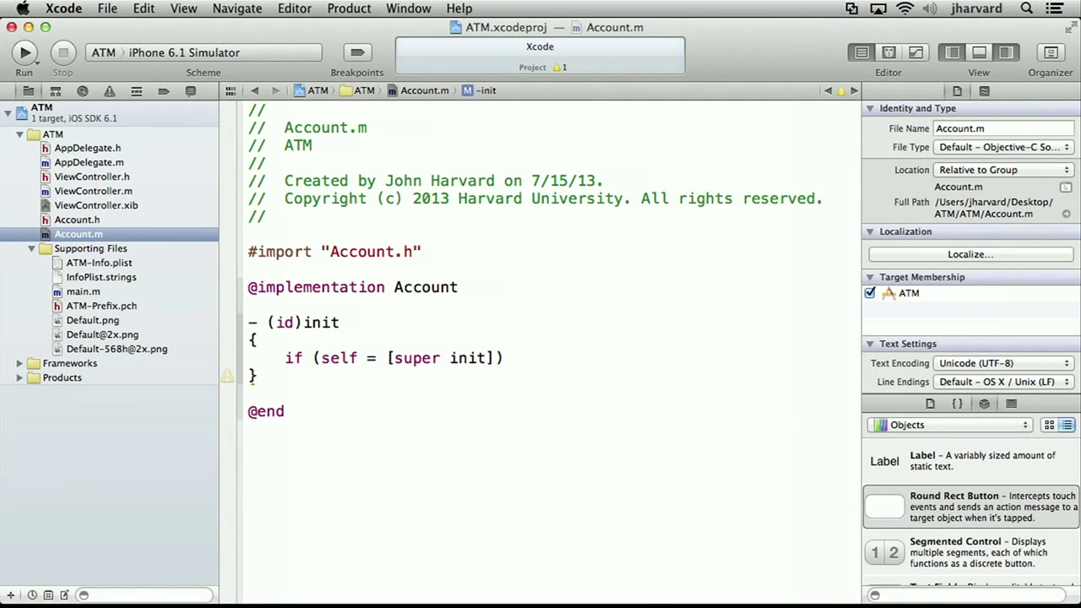
{"action": "type", "text": "{"}
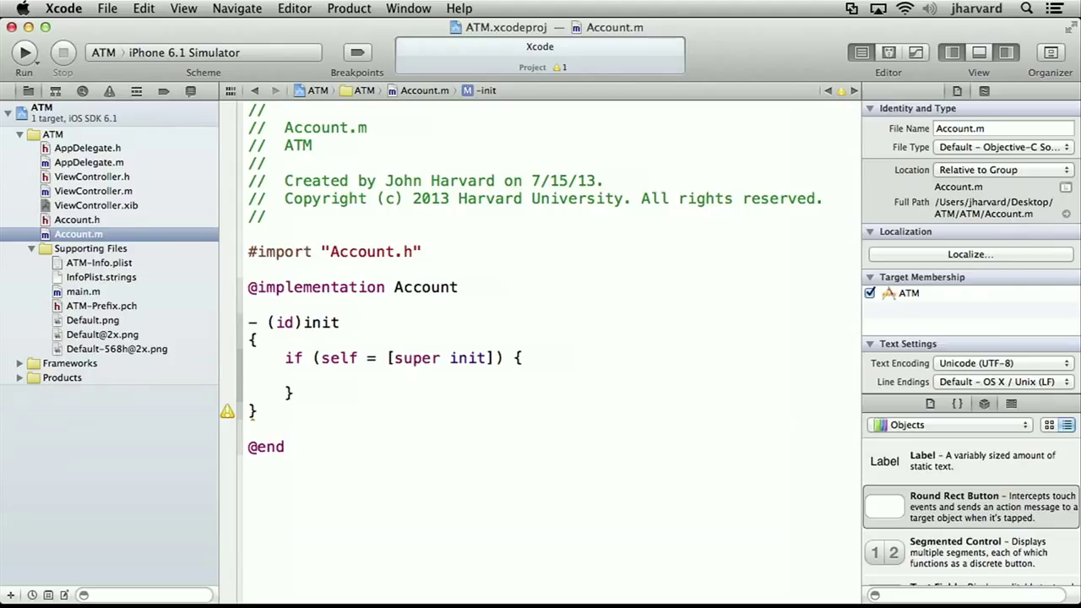
Inside the if block set self.balance = 0, then return self
{"action": "left_click", "coordinate": [284, 375]}
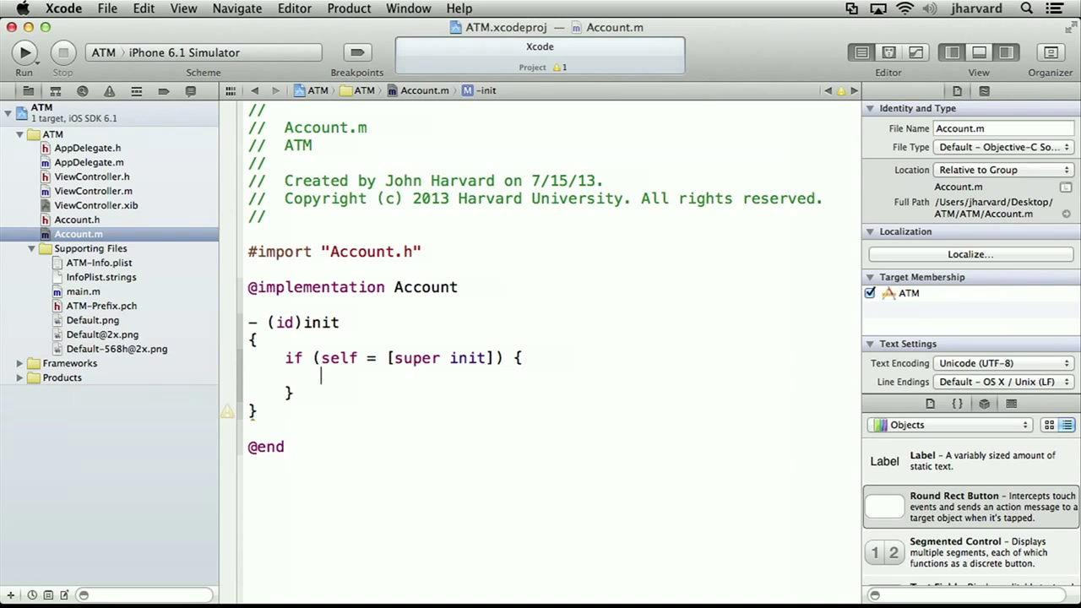
{"action": "type", "text": "self.balance"}
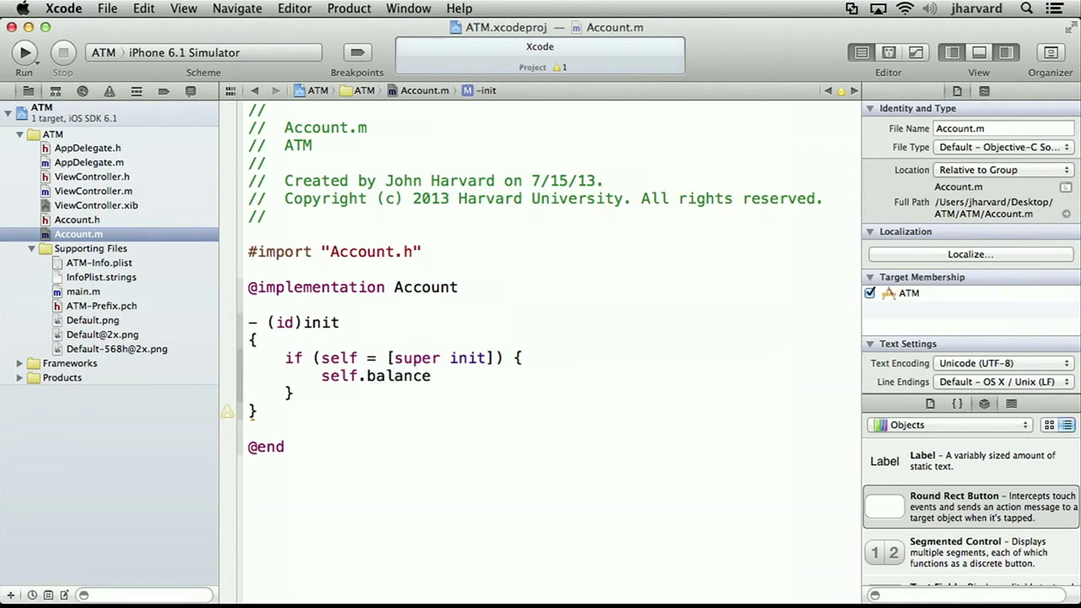
{"action": "type", "text": "= 0;"}
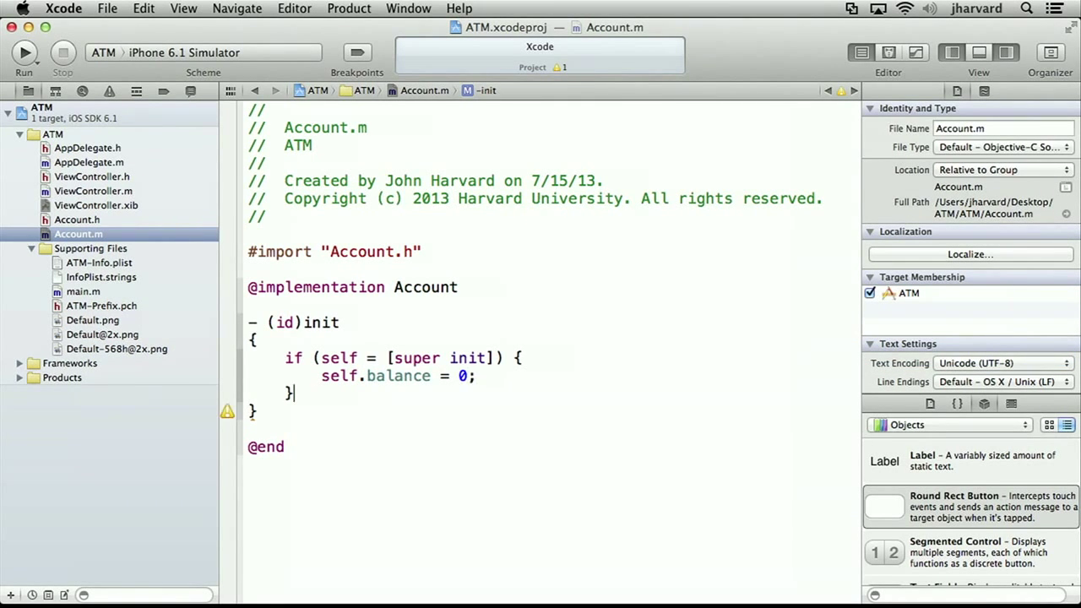
{"action": "type", "text": "return self;"}
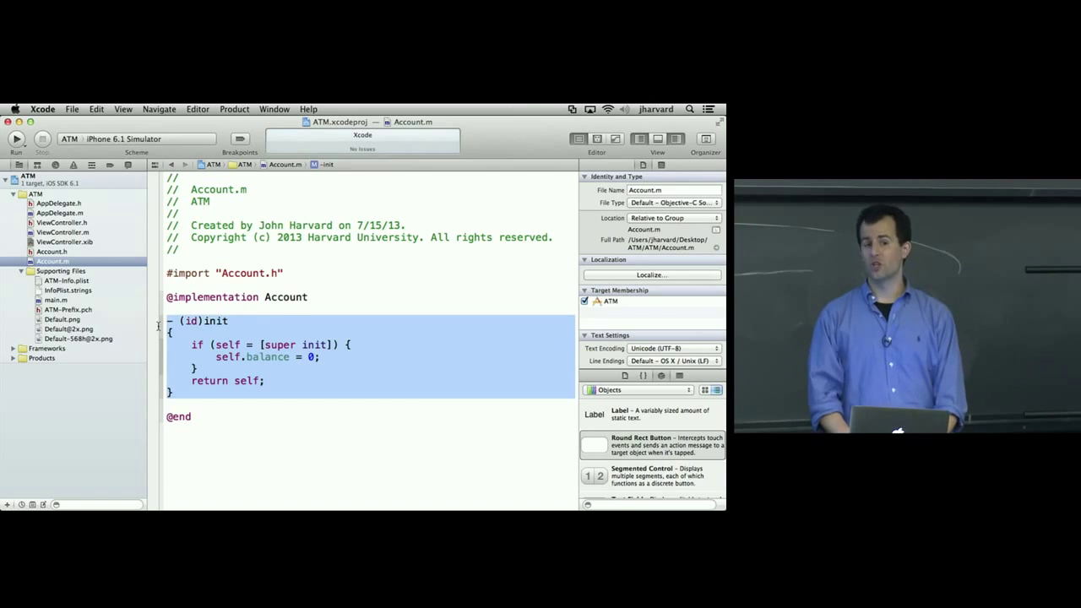
Edit the balance value to 100 before moving to the pre-built ATM project
{"action": "key", "text": "Delete"}
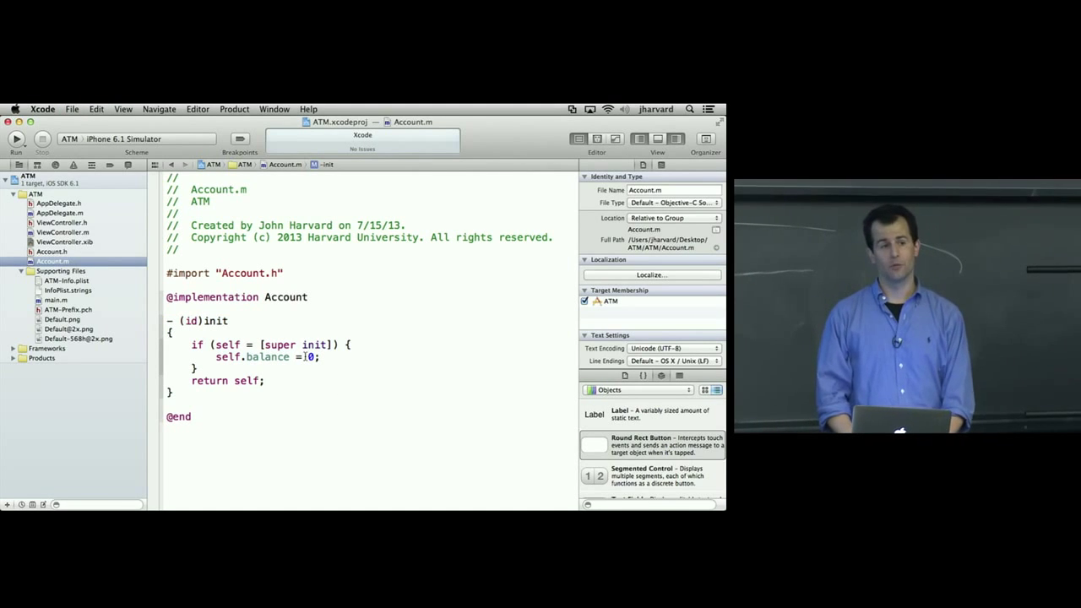
{"action": "type", "text": "100"}
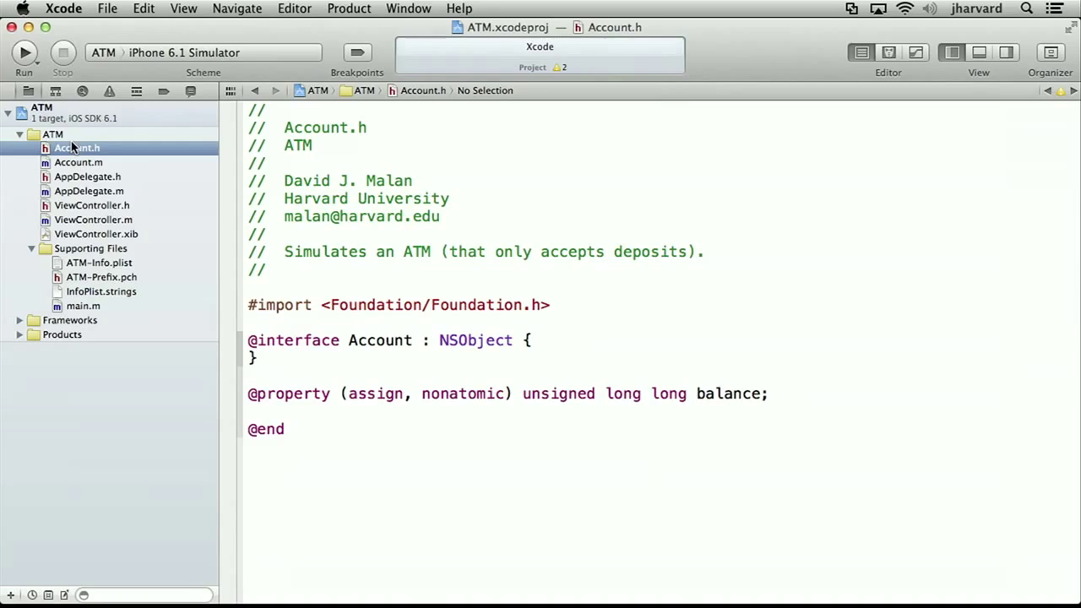
Show ViewController.xib with its keypad, Clear, Deposit and Balance label
{"action": "left_click", "coordinate": [78, 162]}
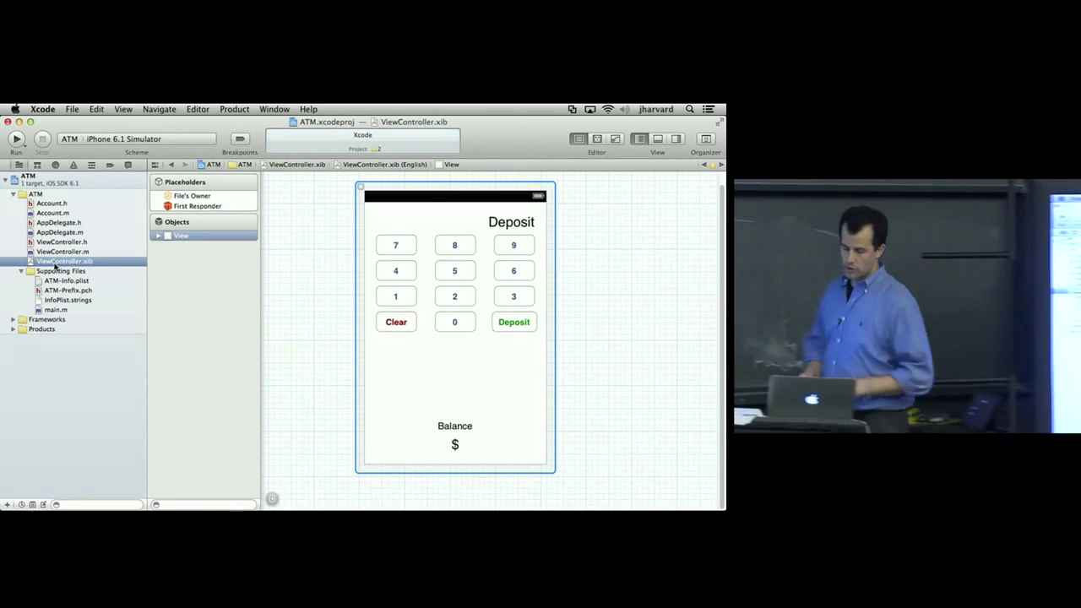
Inspect the 7 key's Touch Up Inside connection sending digit: to File's Owner
{"action": "left_click", "coordinate": [396, 245]}
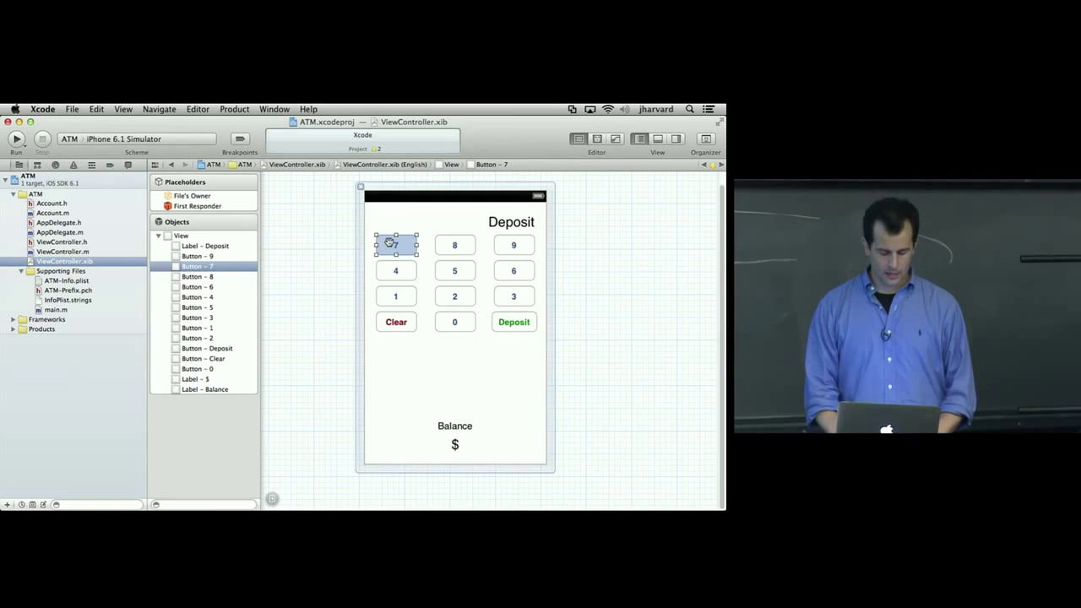
{"action": "right_click", "coordinate": [395, 245]}
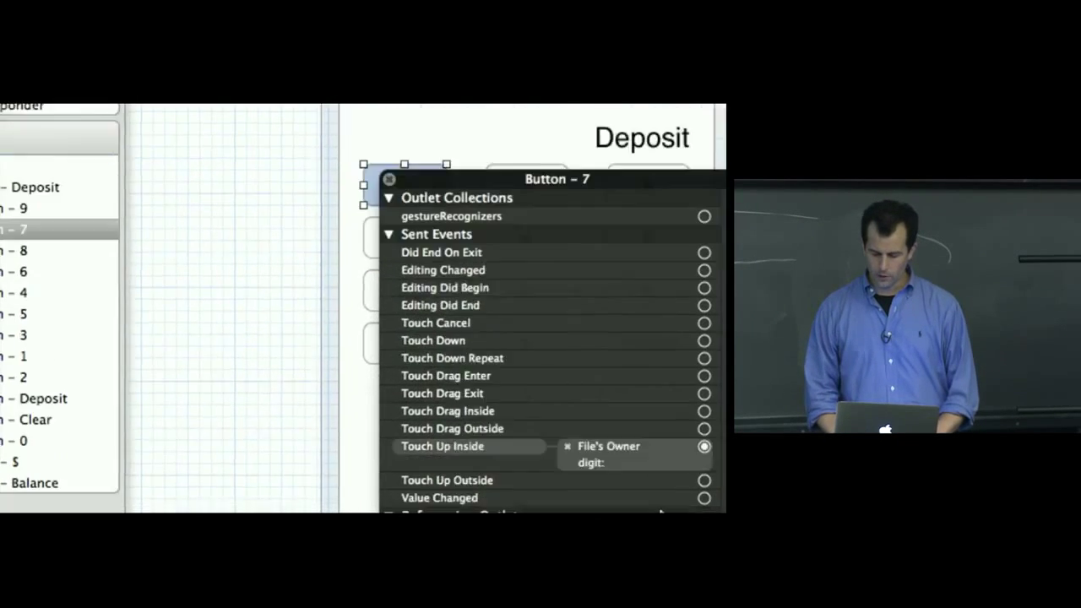
Scroll ViewController.m to review the digit and show methods
{"action": "scroll", "scroll_direction": "down", "scroll_amount": 3}
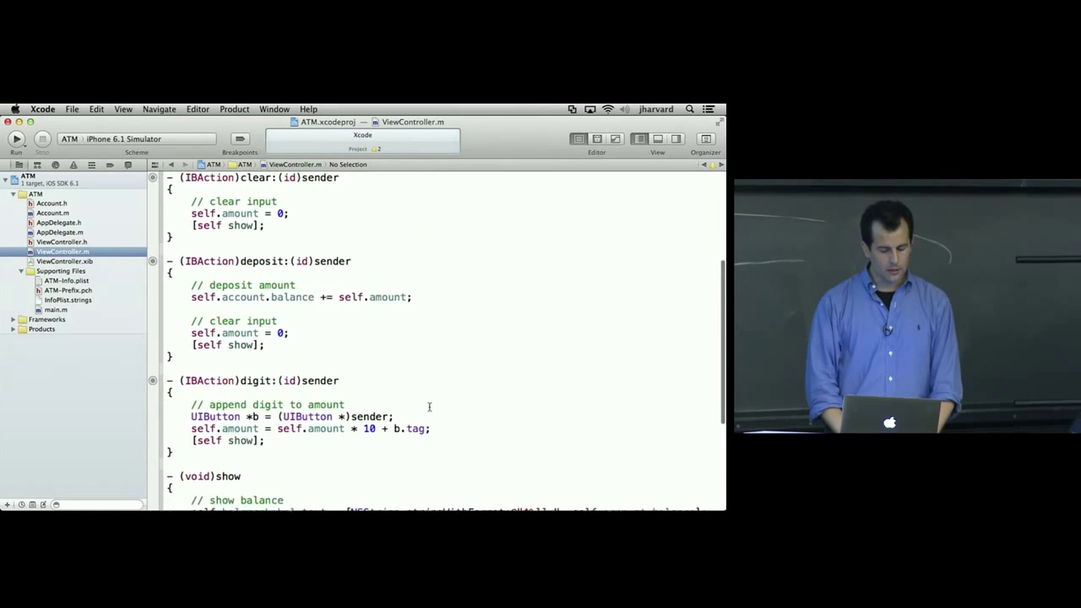
{"action": "scroll", "scroll_direction": "down", "scroll_amount": 3}
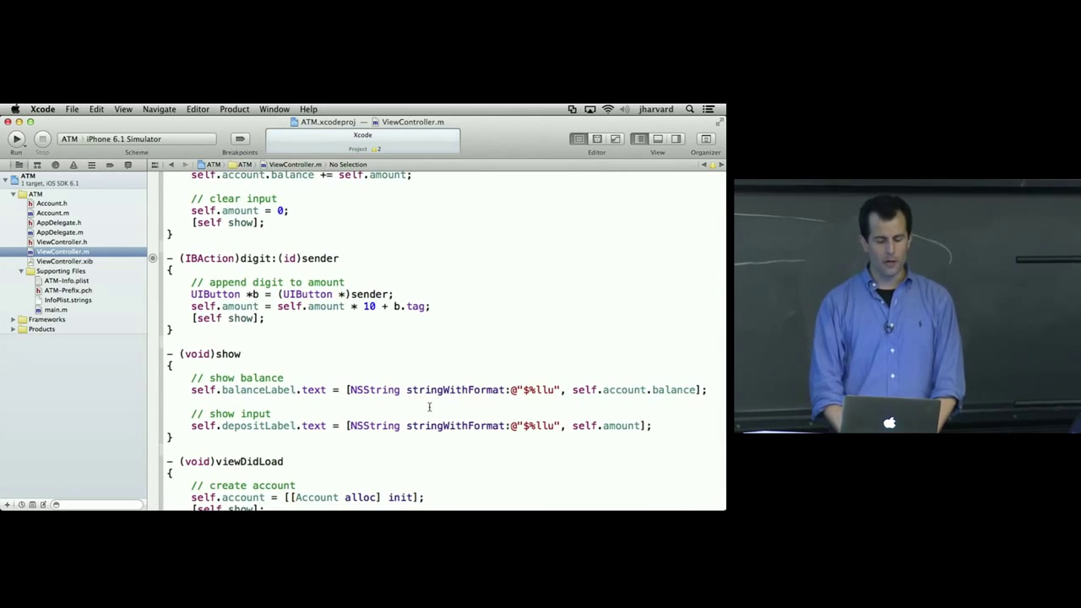